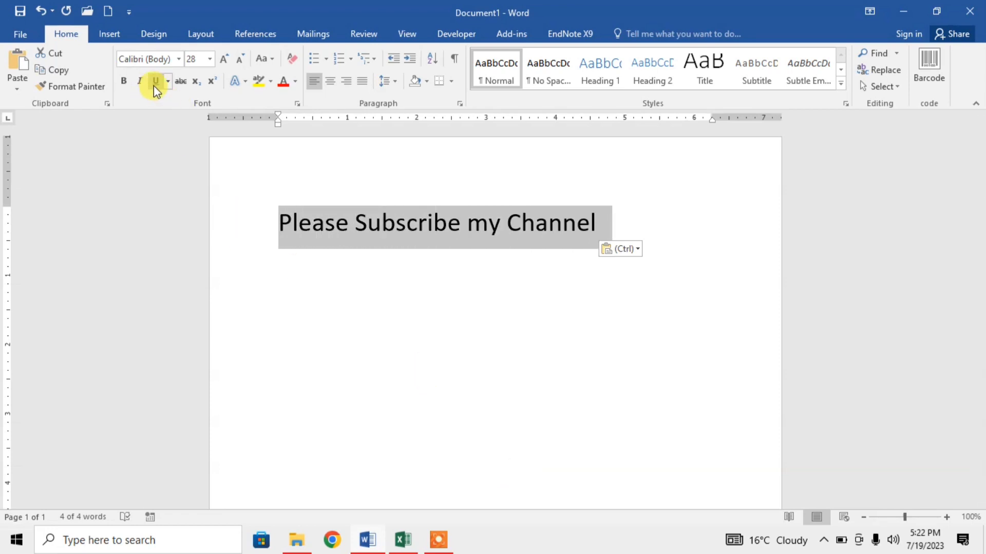
Apply a single underline to 'Please Subscribe my Channel' with the Underline button.
click(155, 81)
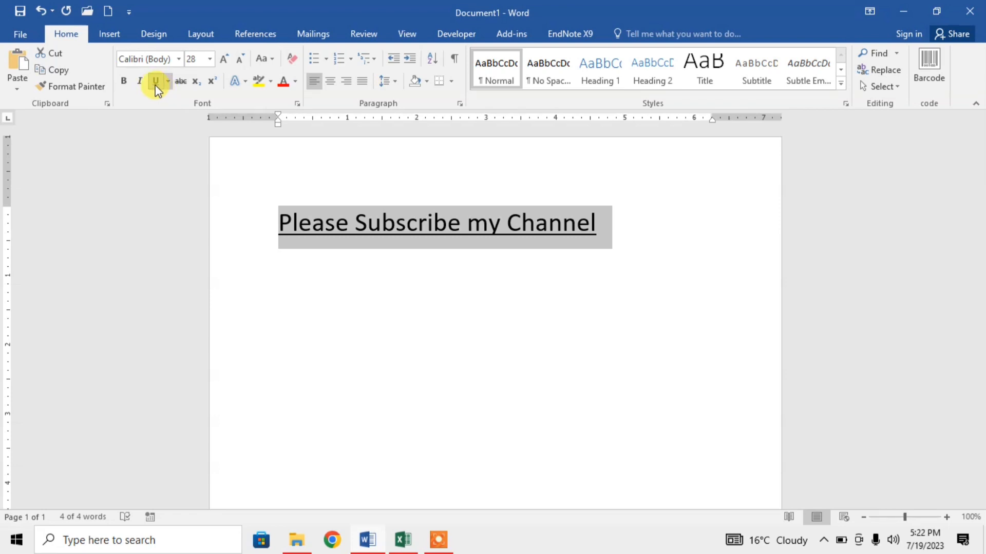
mouse_move(162, 87)
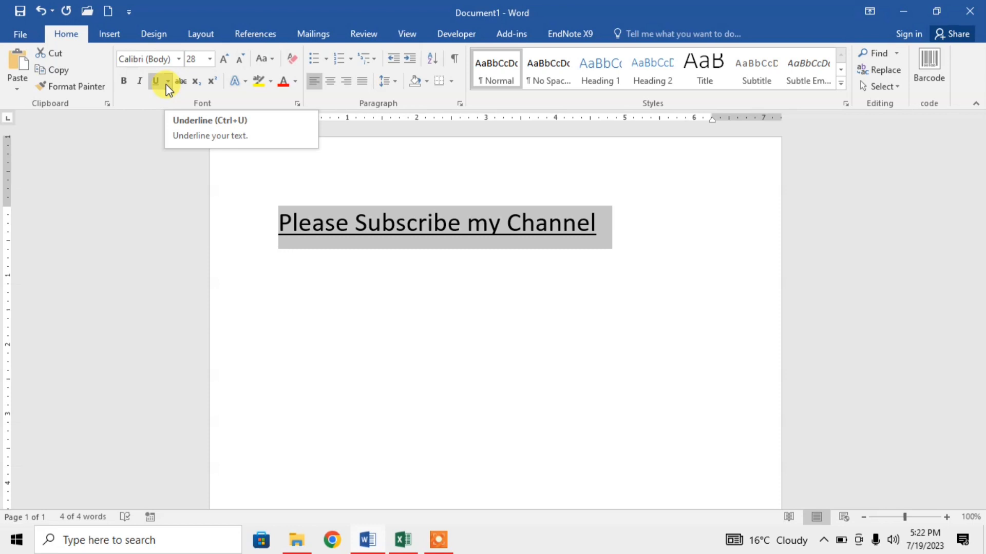
Switch the sentence to a double underline and paste a plain copy below it.
click(168, 81)
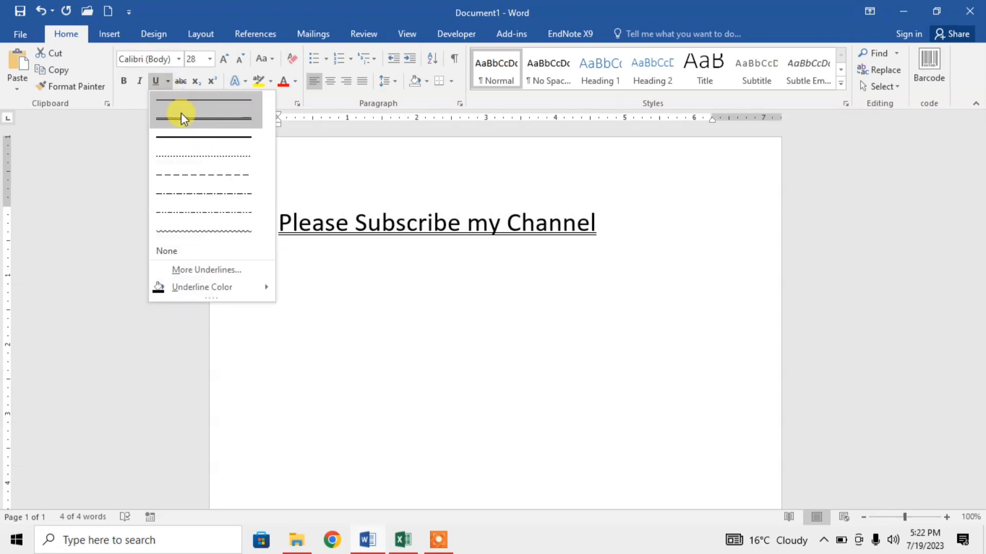
click(202, 110)
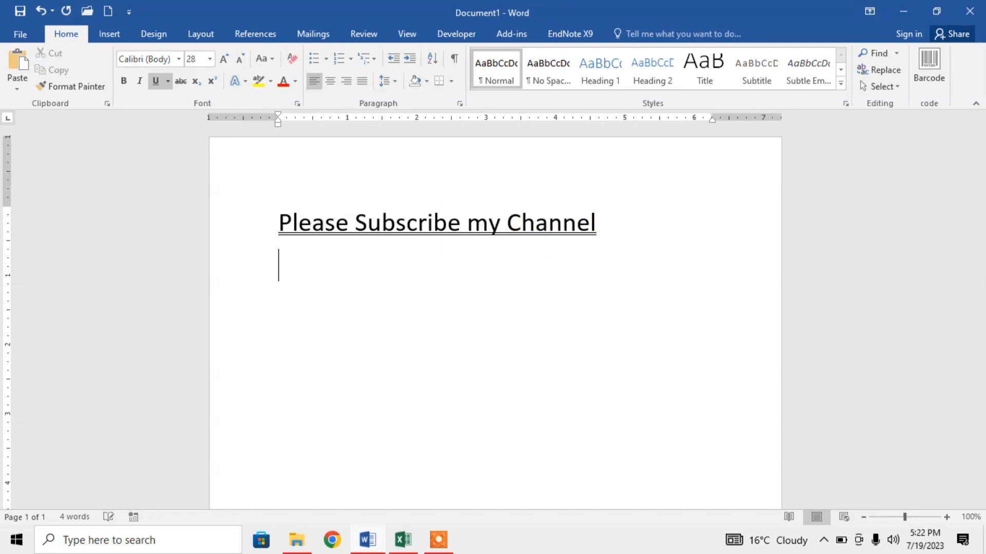
key(ctrl+v)
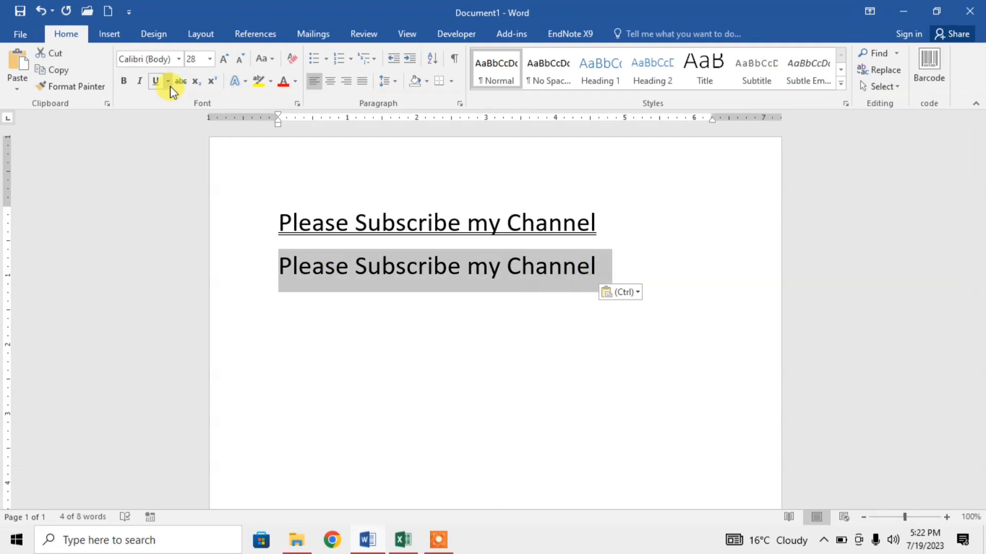
mouse_move(158, 83)
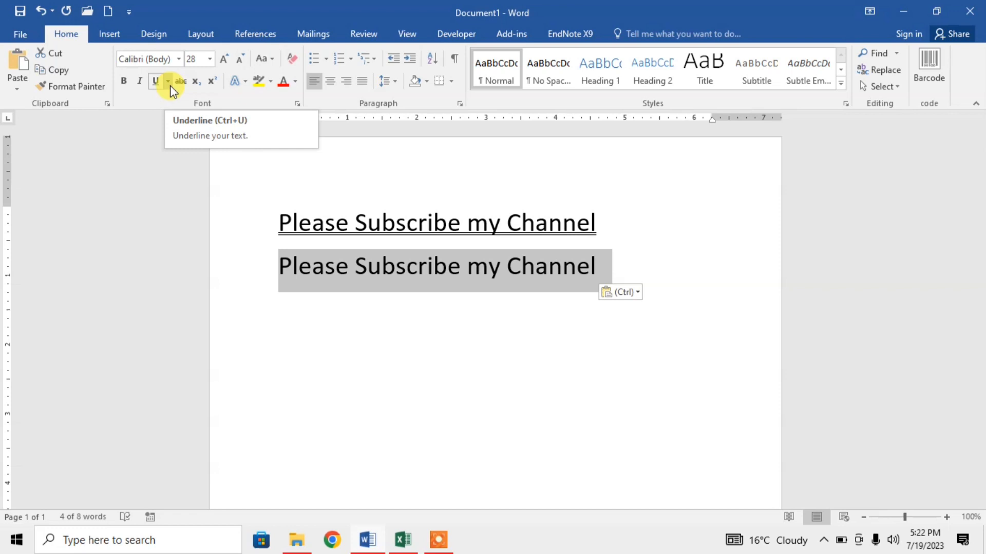
Give the pasted second line a wavy underline from the Underline style list.
click(167, 82)
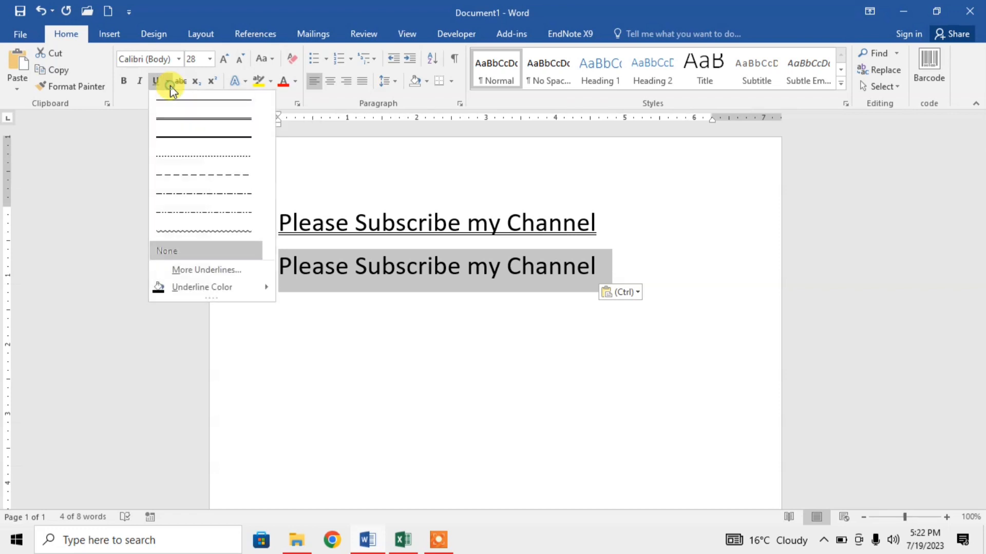
click(204, 232)
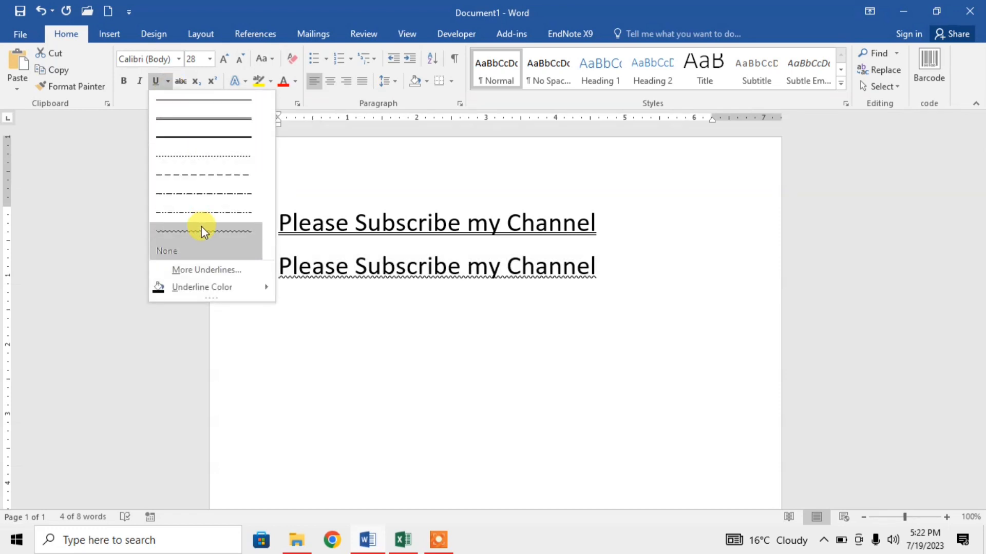
click(203, 231)
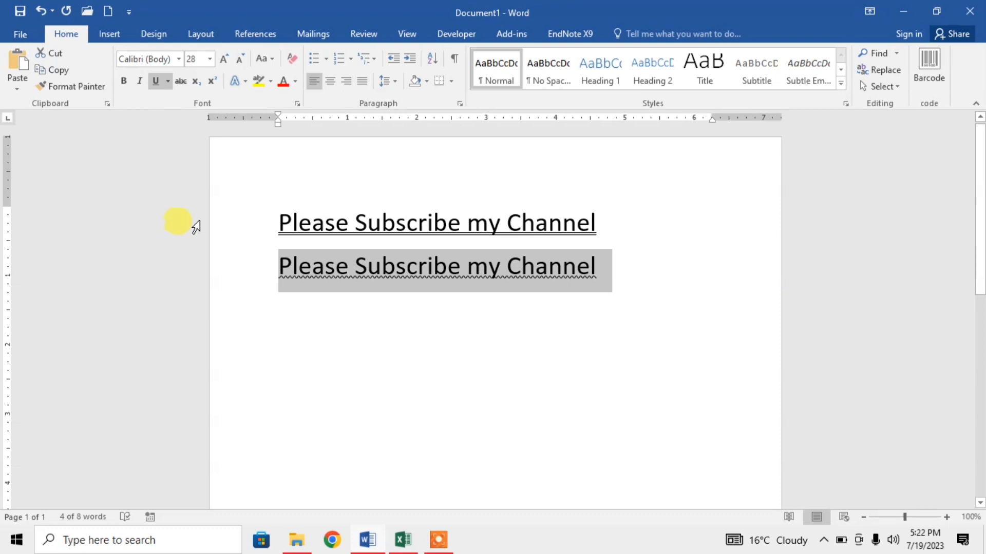
click(167, 81)
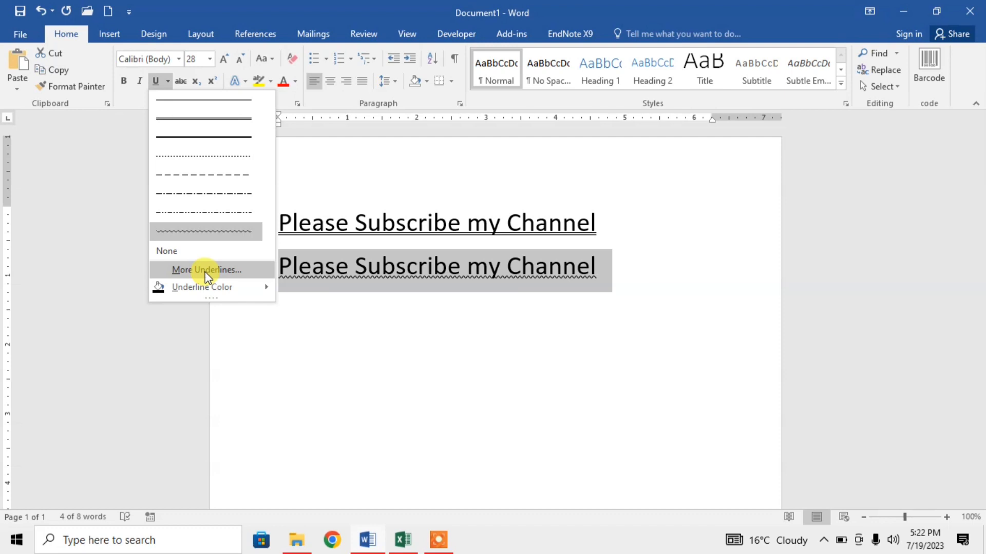
Set the second line's underline style to heavy wave in the Font dialog.
click(205, 270)
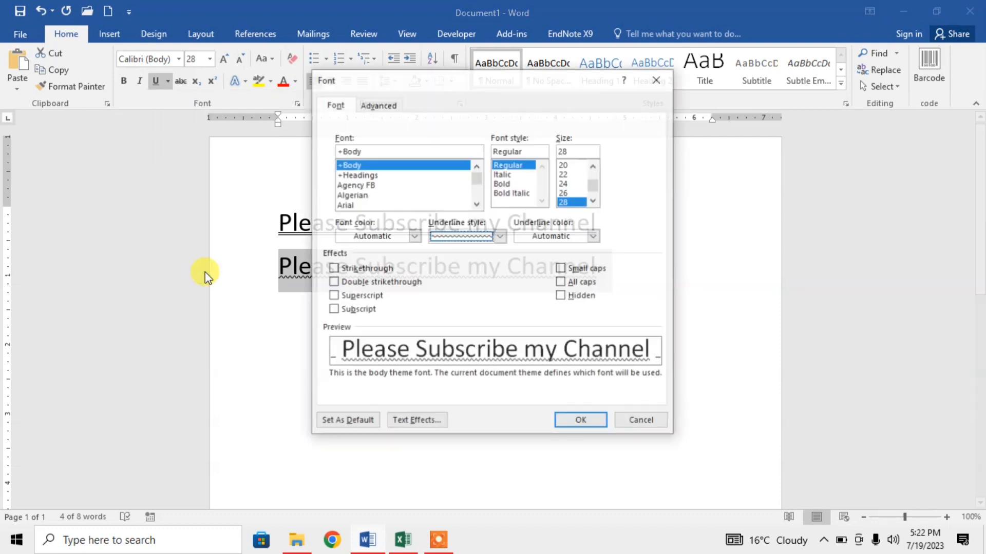
click(499, 237)
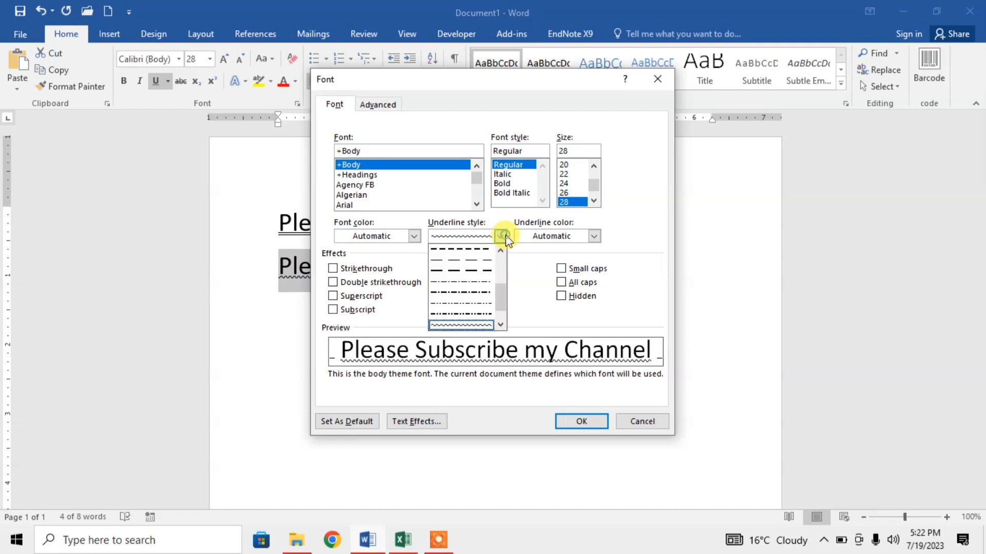
mouse_move(507, 295)
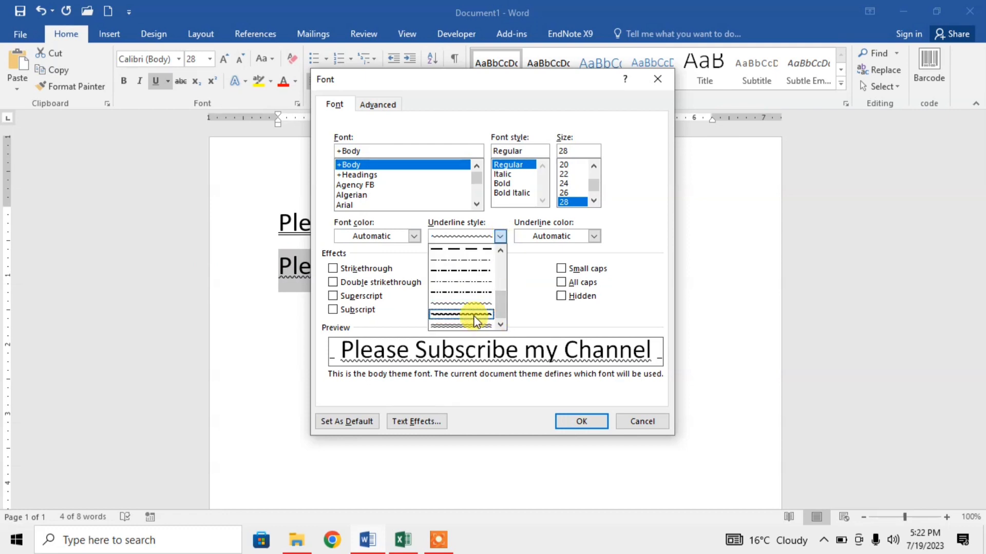
click(466, 311)
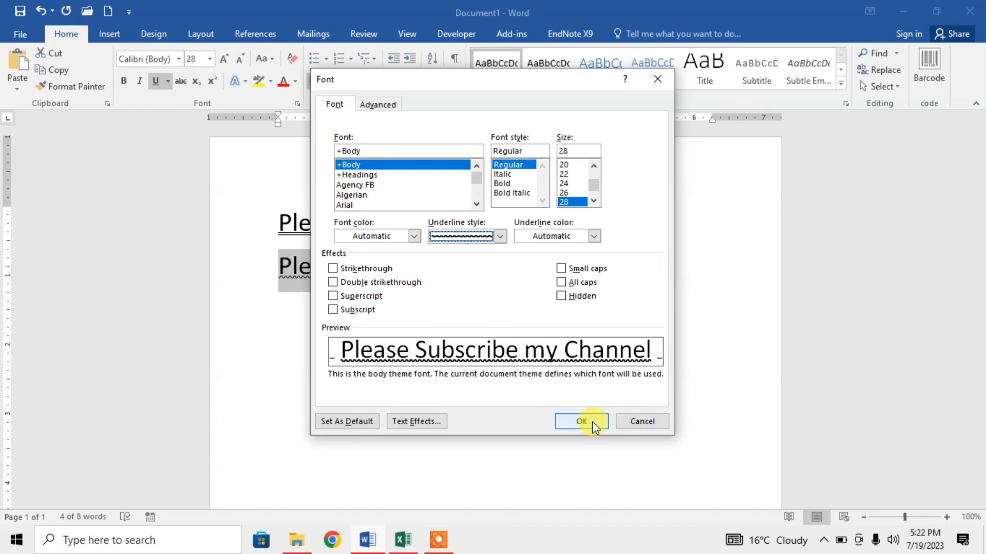
click(581, 422)
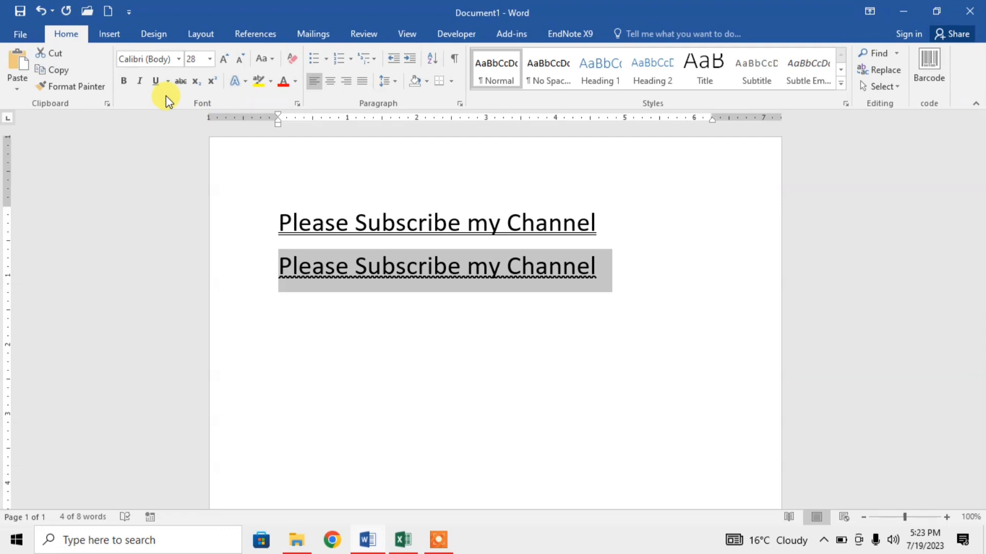
Choose Red as the Underline Color for the second line's heavy wavy underline.
click(167, 81)
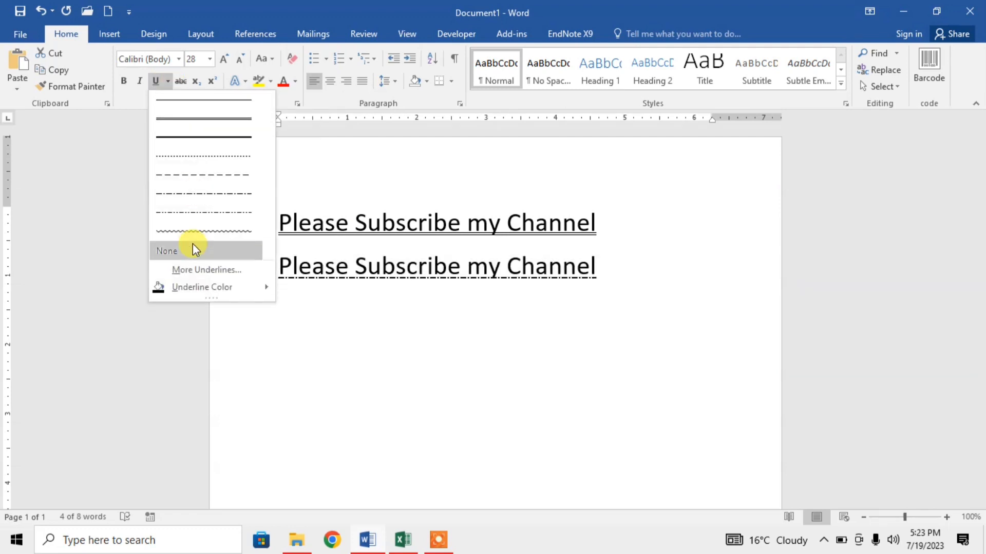
click(201, 287)
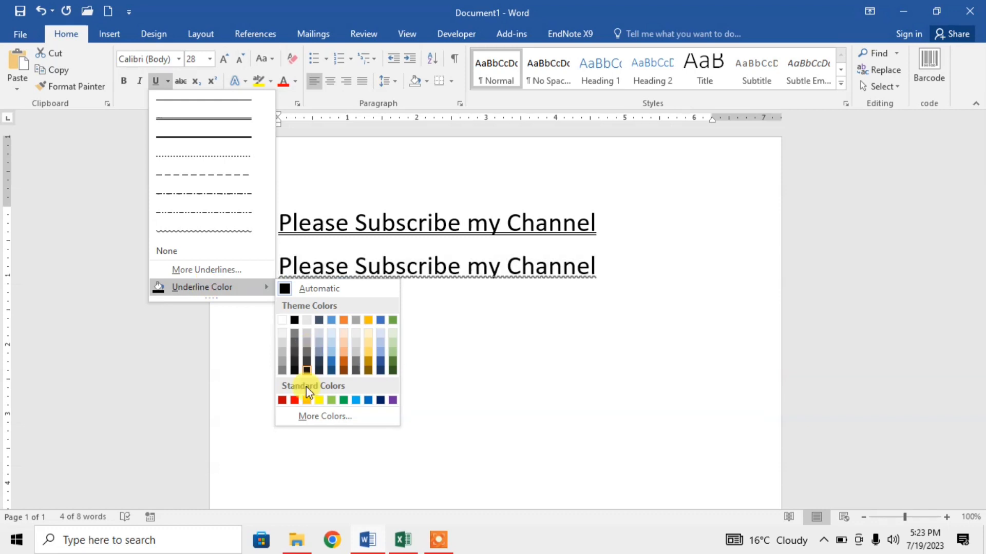
click(294, 399)
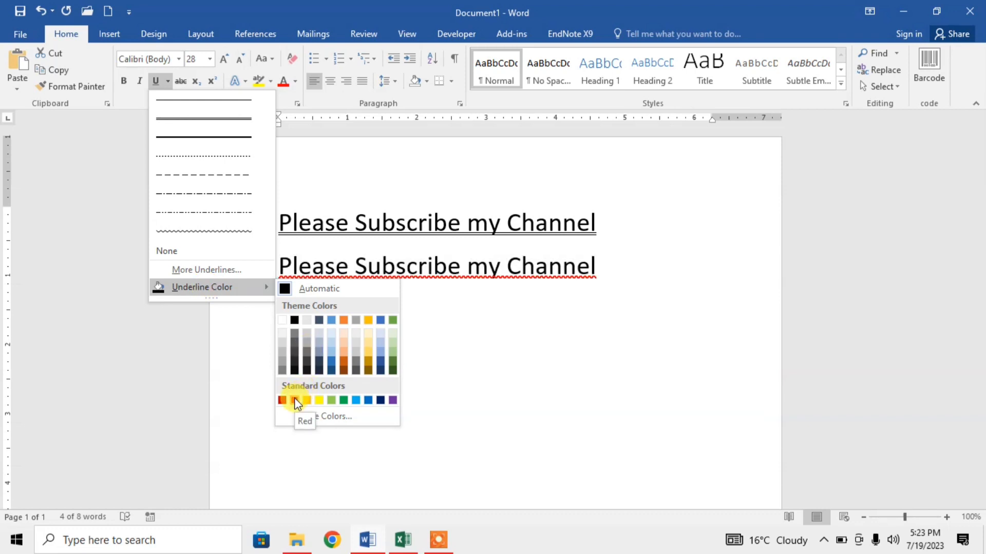